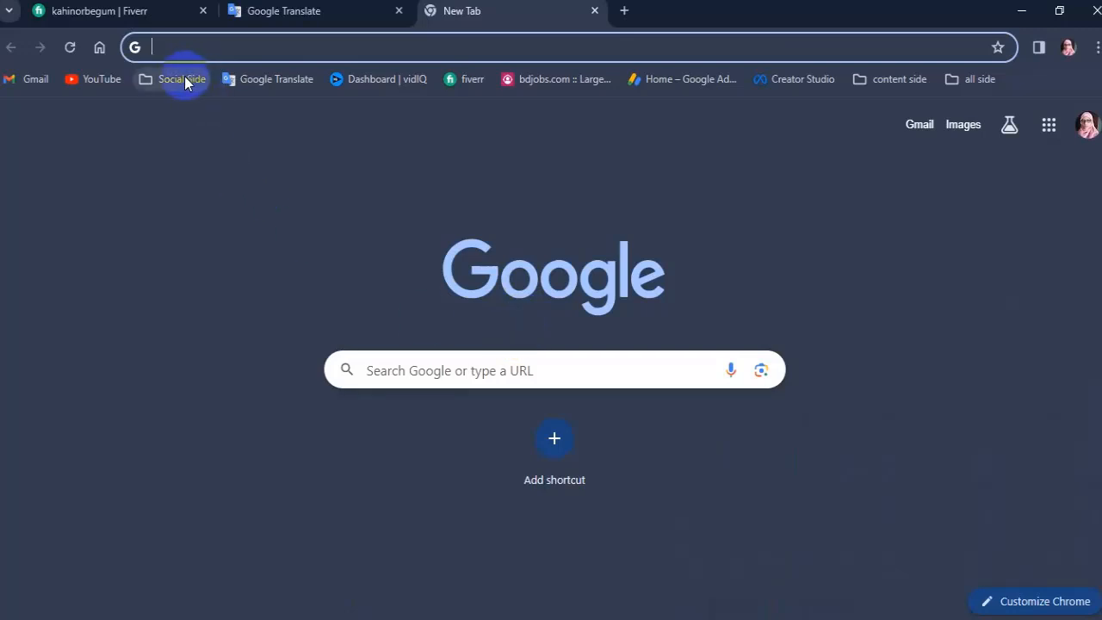
# - Open Facebook from the Social Side bookmark folder
pyautogui.click(182, 78)
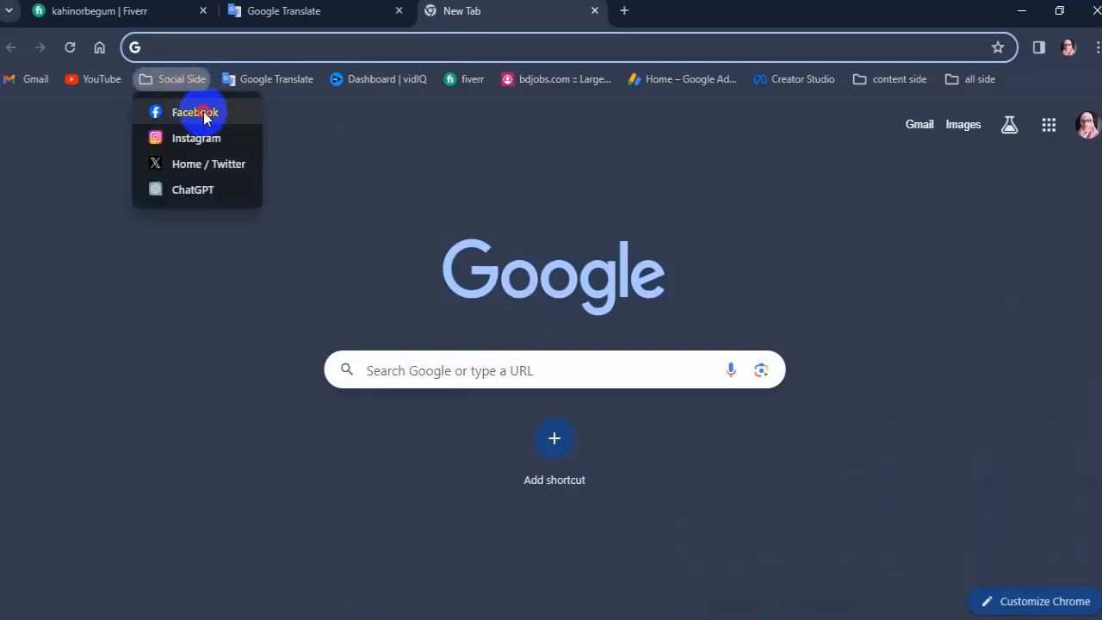
pyautogui.click(195, 112)
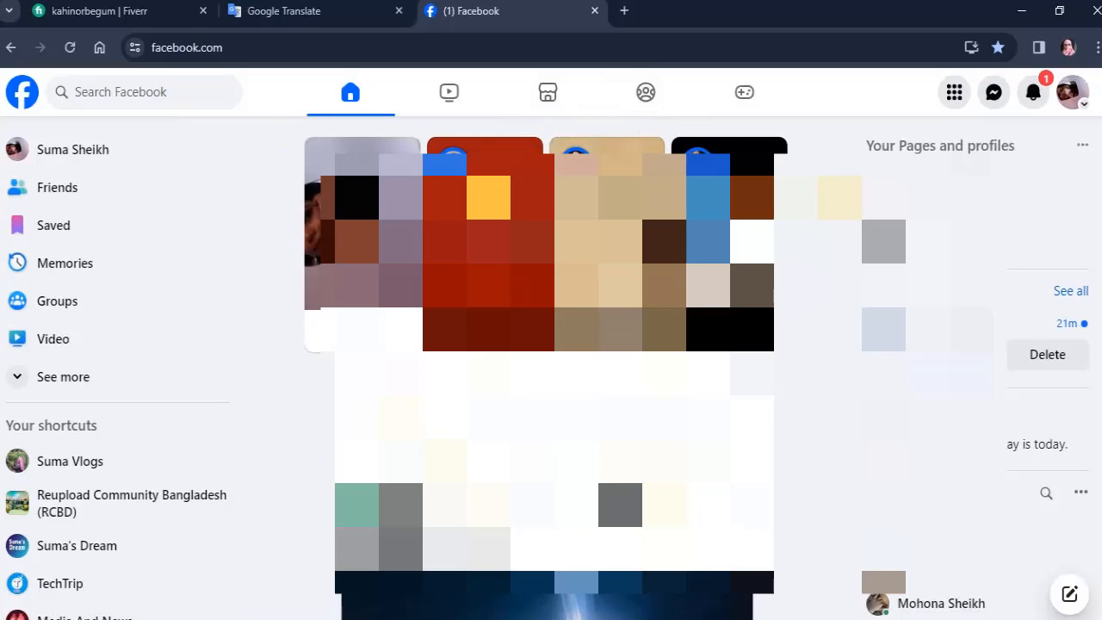
pyautogui.click(65, 149)
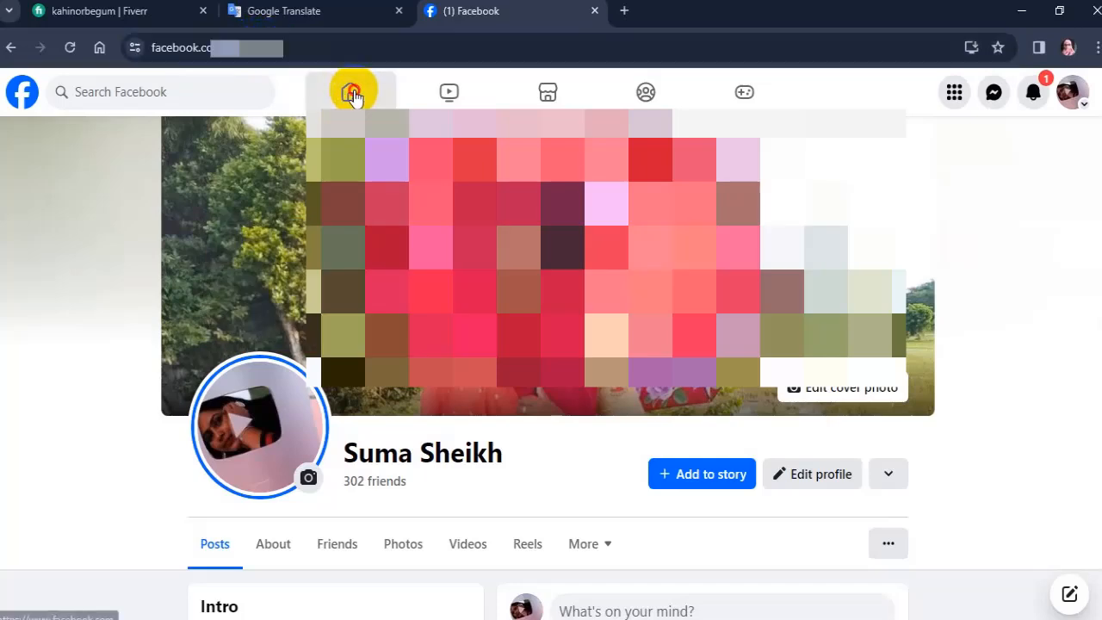
pyautogui.click(353, 92)
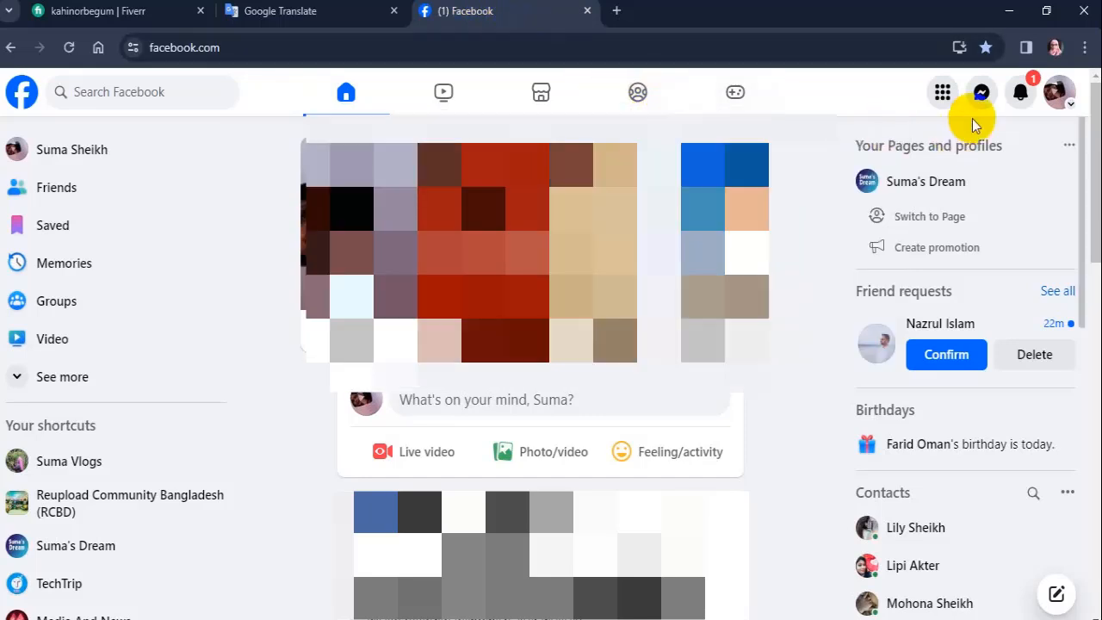
# - Open Settings from the profile menu's Settings & privacy options
pyautogui.click(1059, 92)
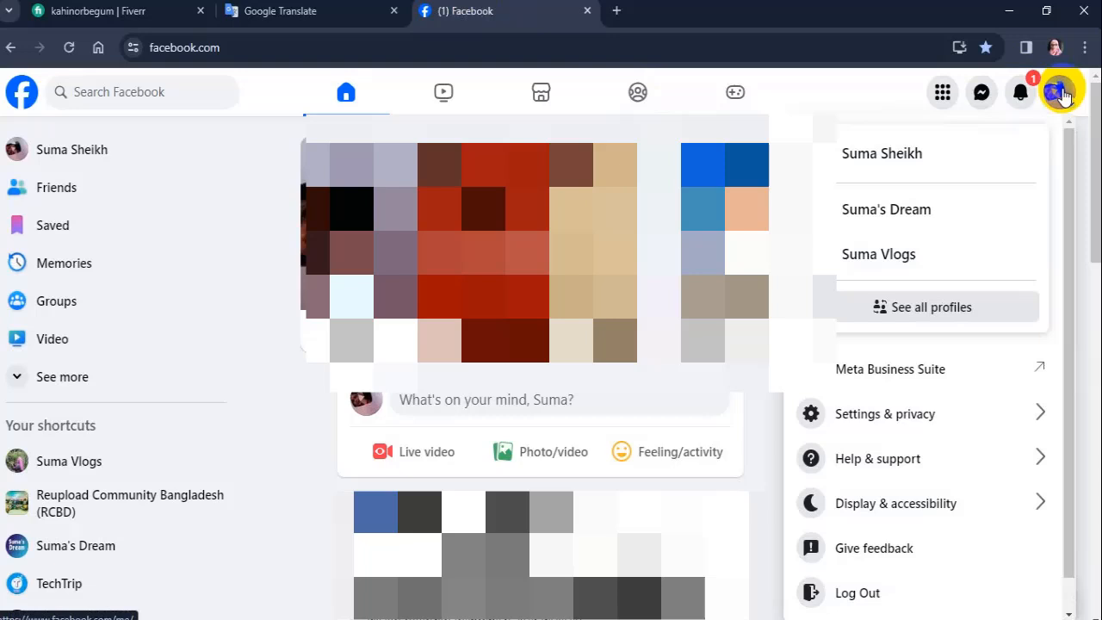
pyautogui.moveTo(911, 405)
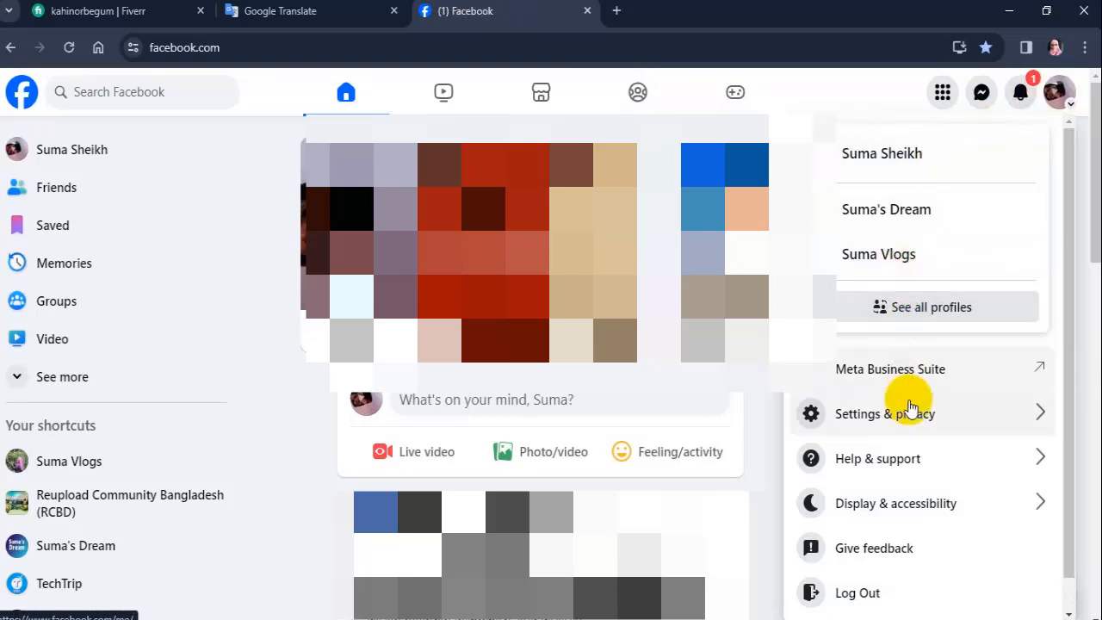
pyautogui.click(885, 414)
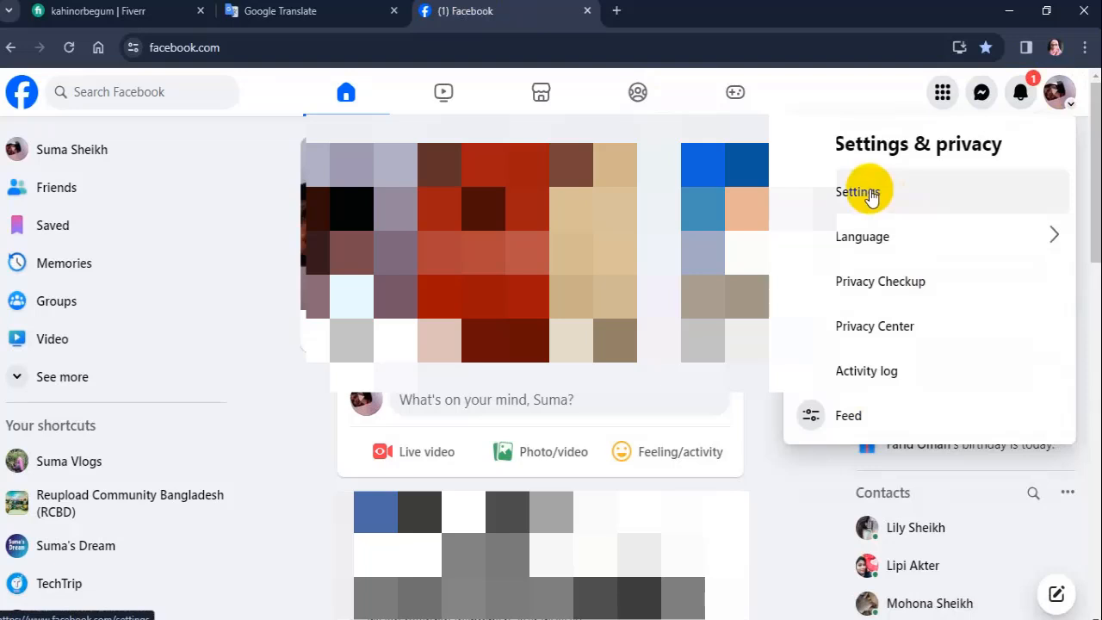
pyautogui.click(856, 191)
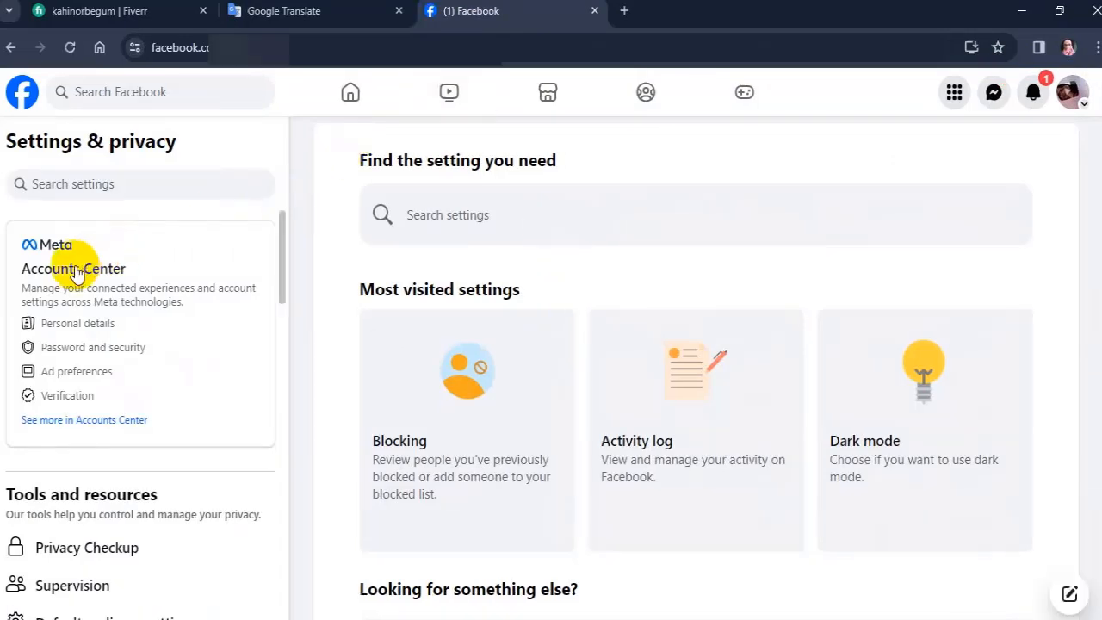
# - Open Meta Accounts Center and select the Suma Sheikh Facebook profile
pyautogui.click(73, 268)
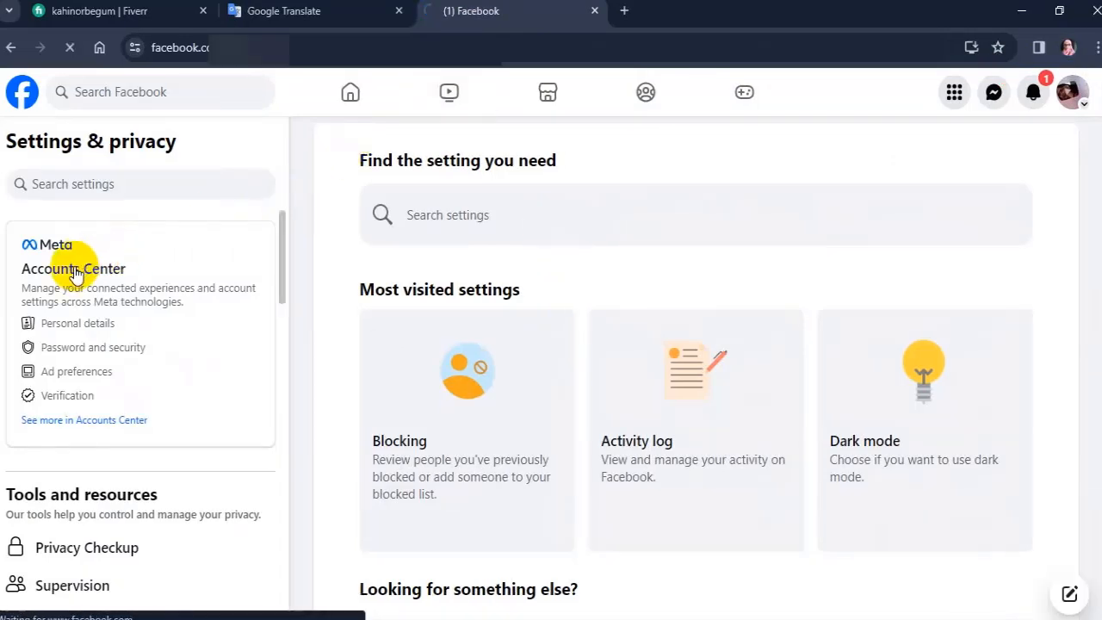
pyautogui.click(73, 268)
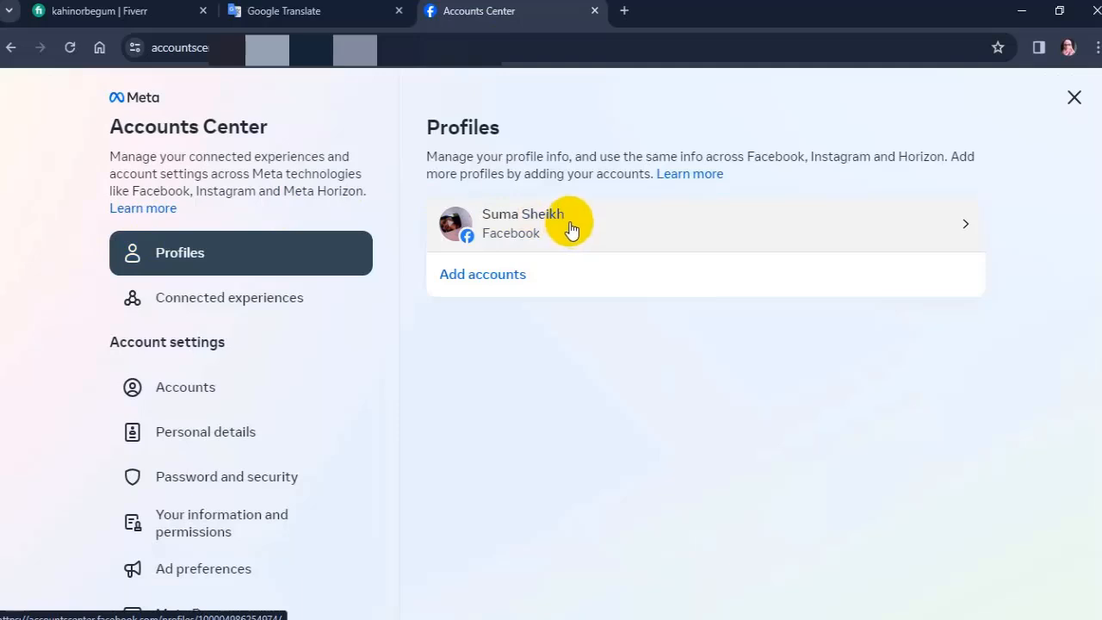
pyautogui.click(568, 224)
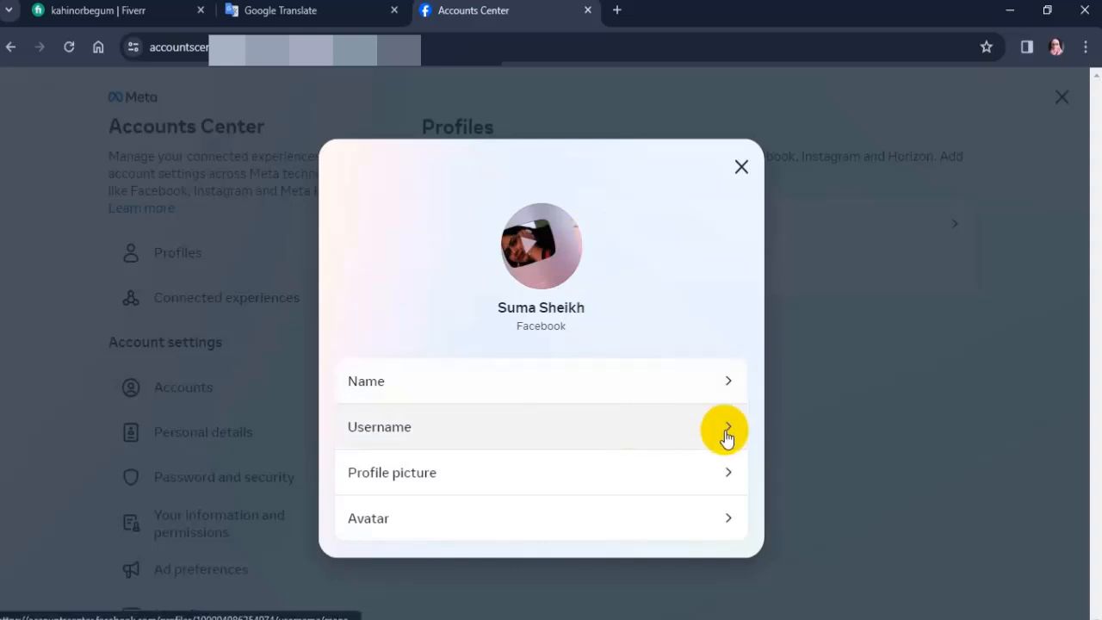
# - View the profile's username, leave it unchanged, and close the profile dialog
pyautogui.click(727, 429)
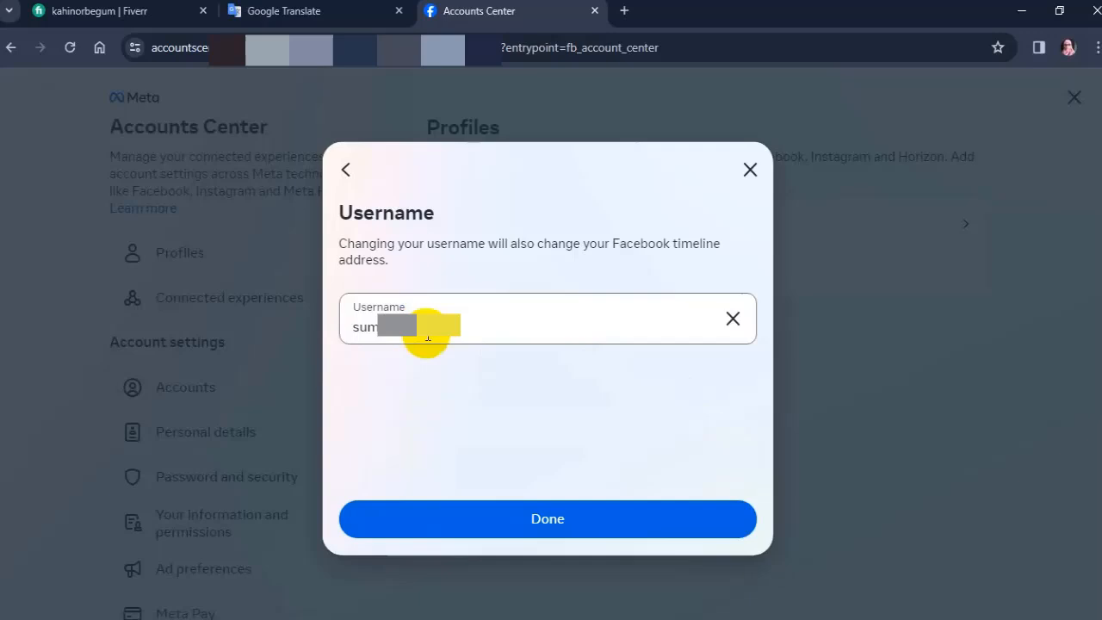
pyautogui.doubleClick(365, 326)
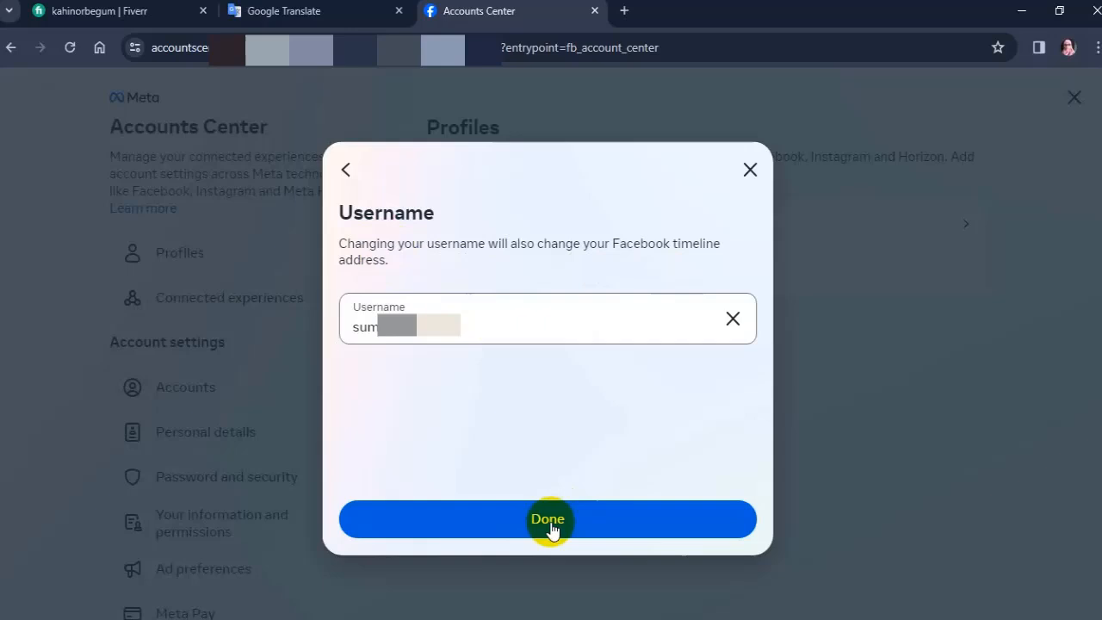
pyautogui.click(547, 519)
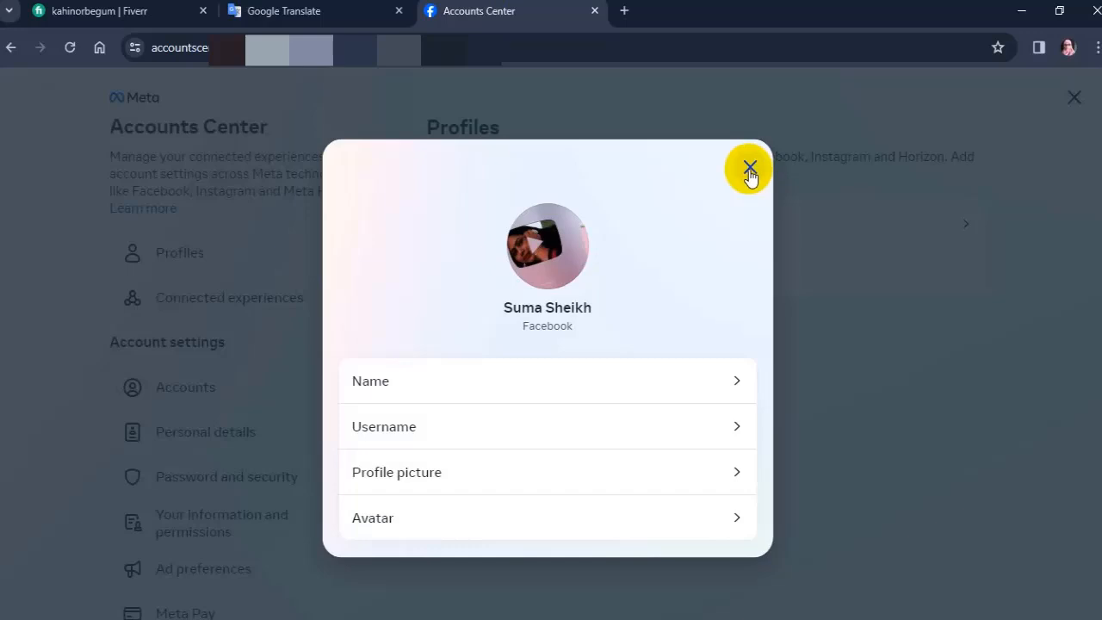
pyautogui.click(594, 11)
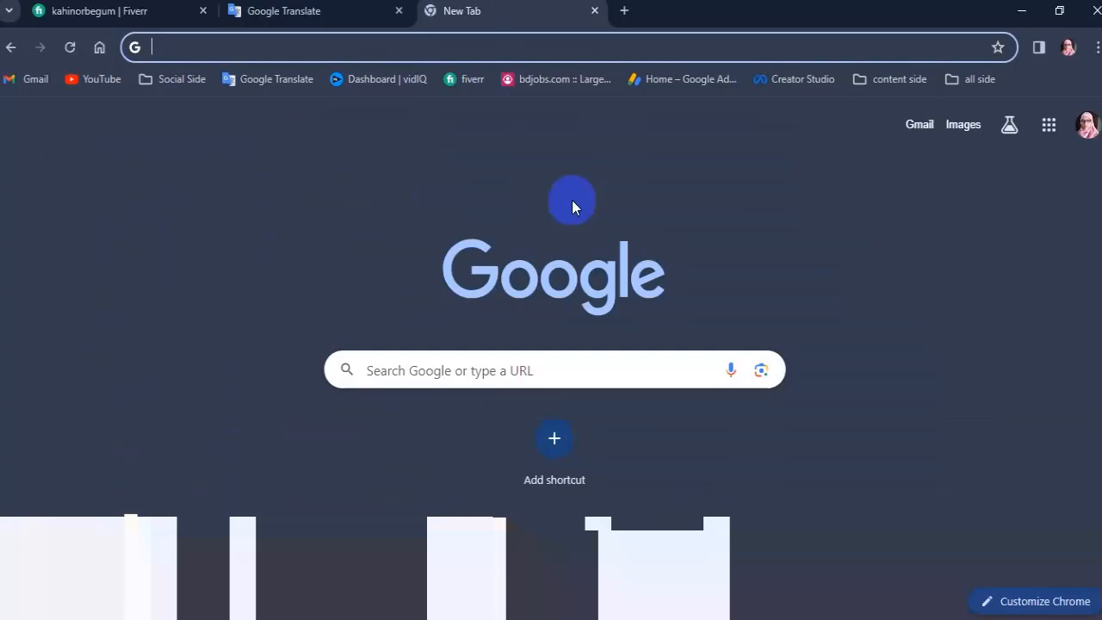